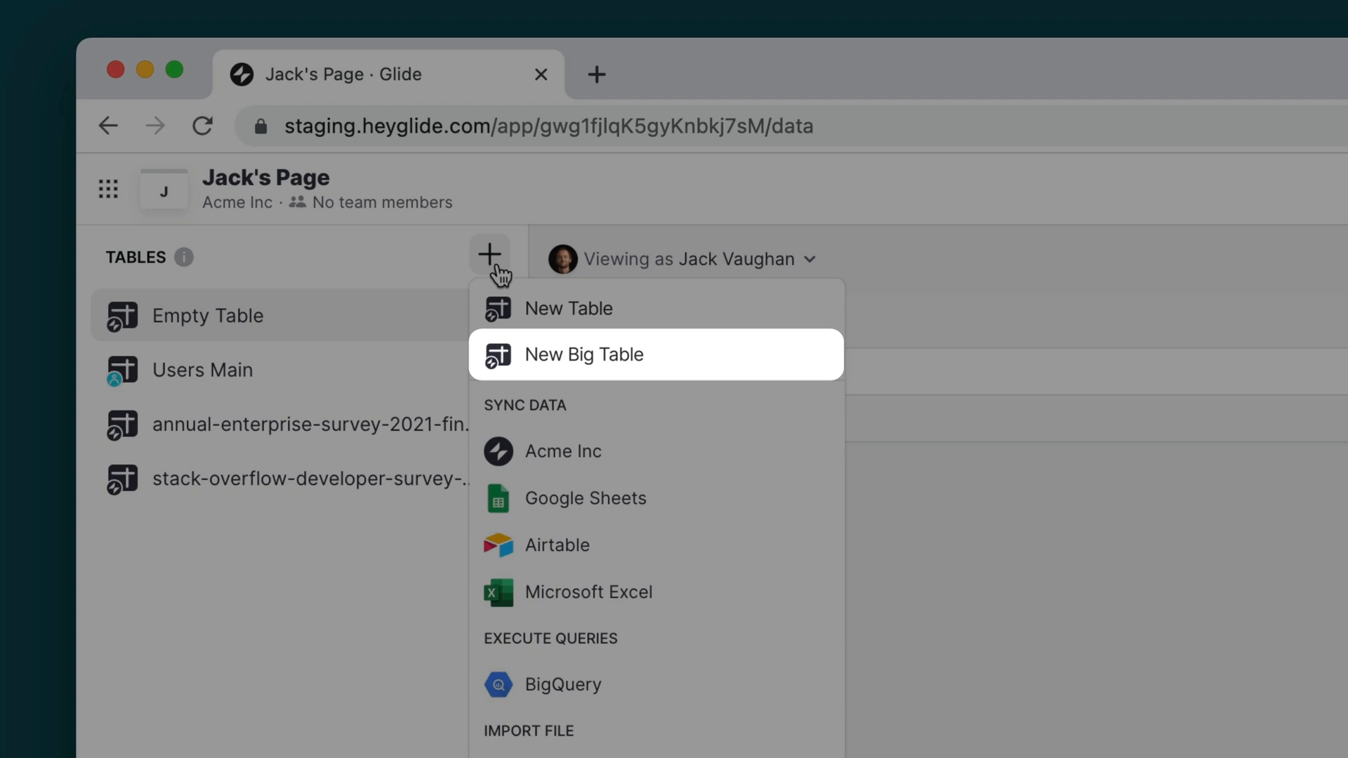
Step: Start a New Big Table from the TABLES + menu in the app's data
click(584, 354)
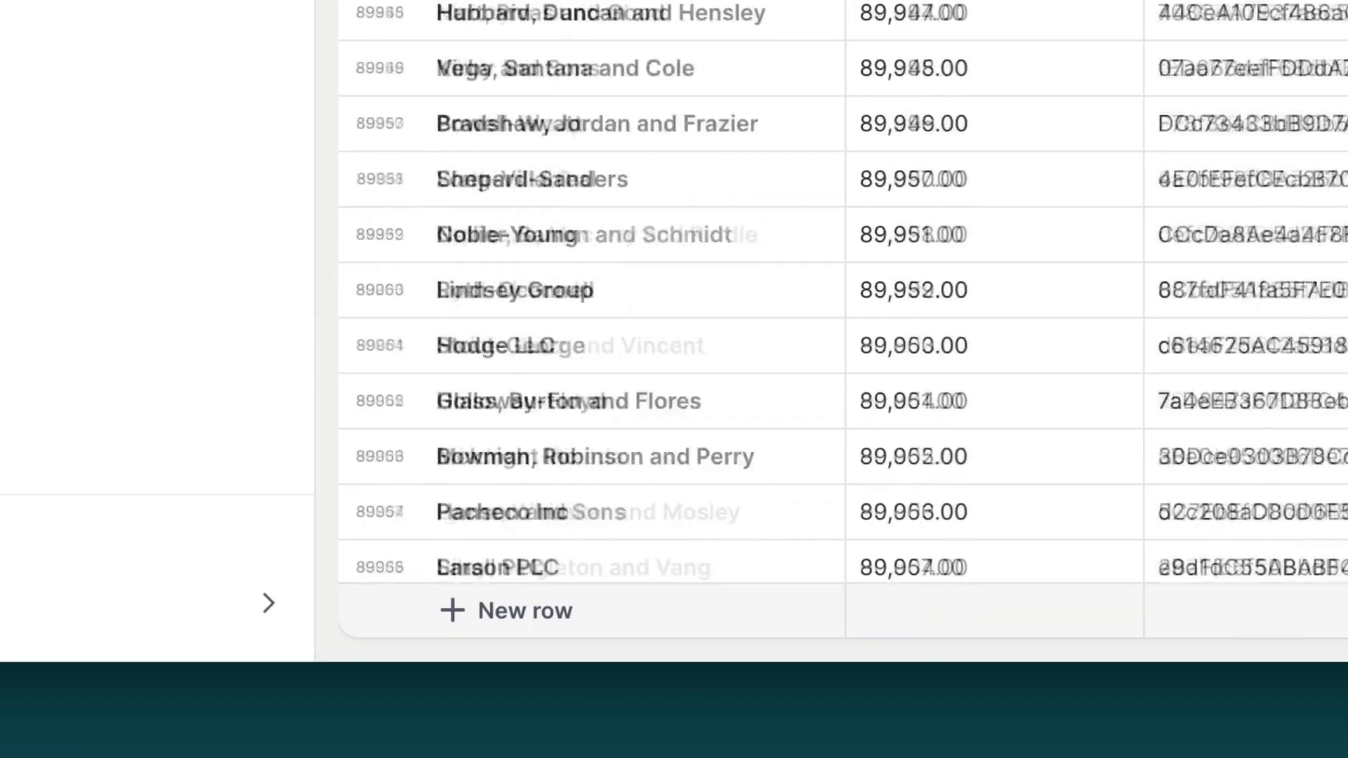
scroll(down, 3)
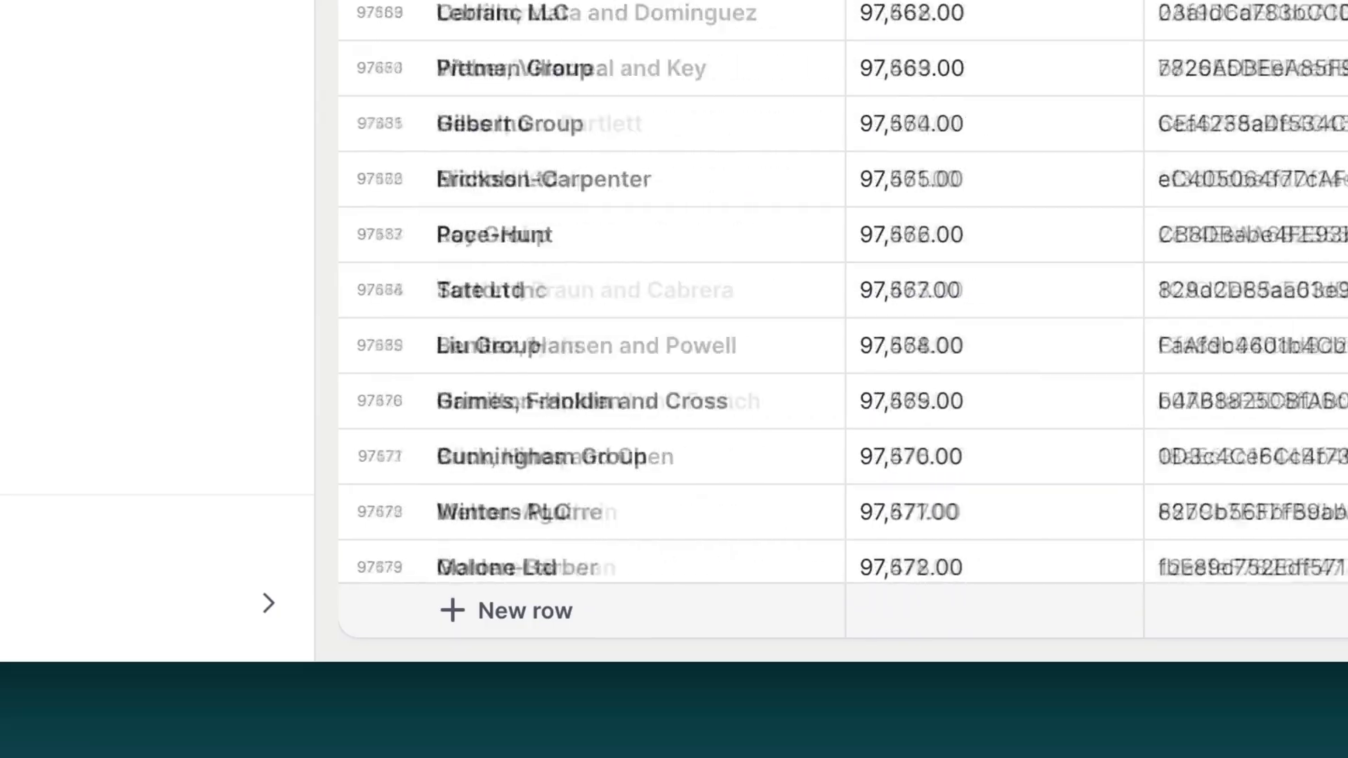
Step: Create the Big Table named Organizations with a Name column and one empty row
click(475, 250)
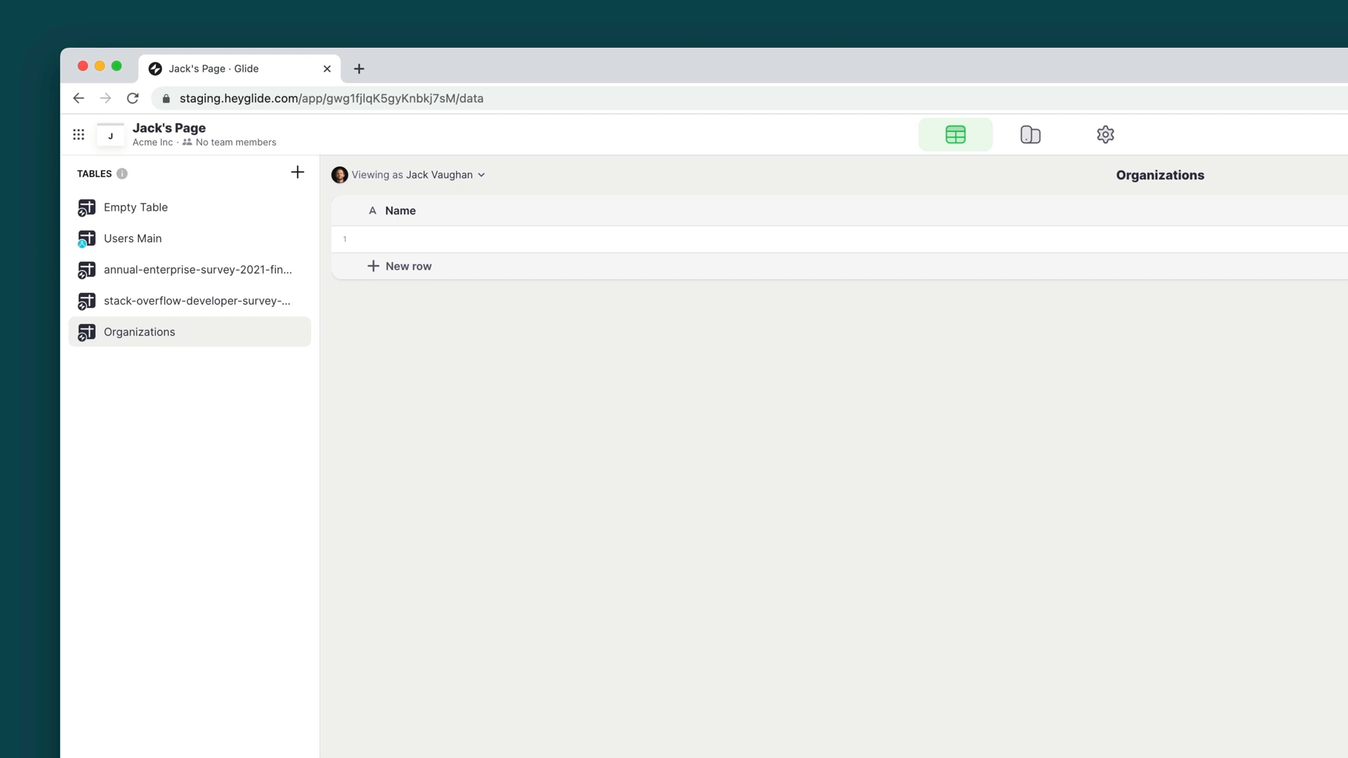
mouse_move(287, 300)
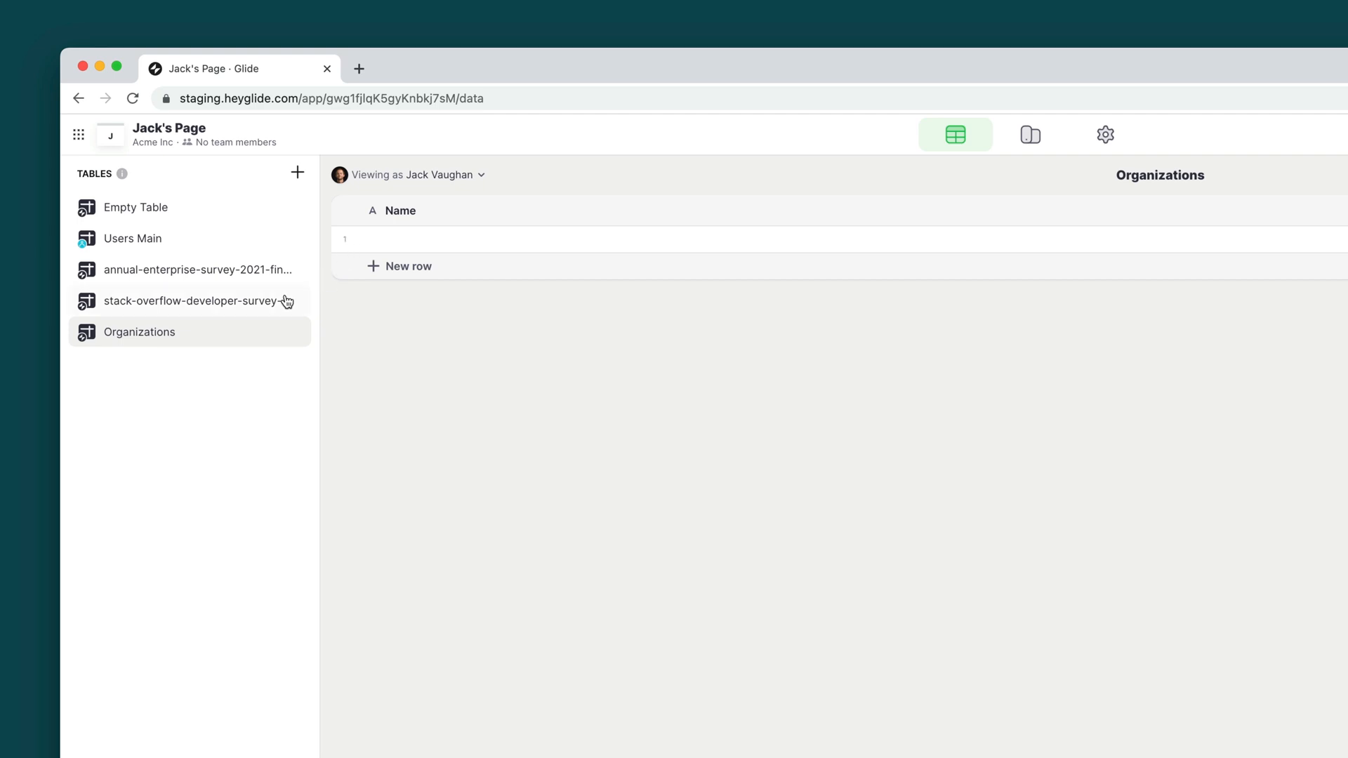
Step: Import organization records like Acevedo LLC and Walls-Mcdonald into the Organizations table
right_click(139, 331)
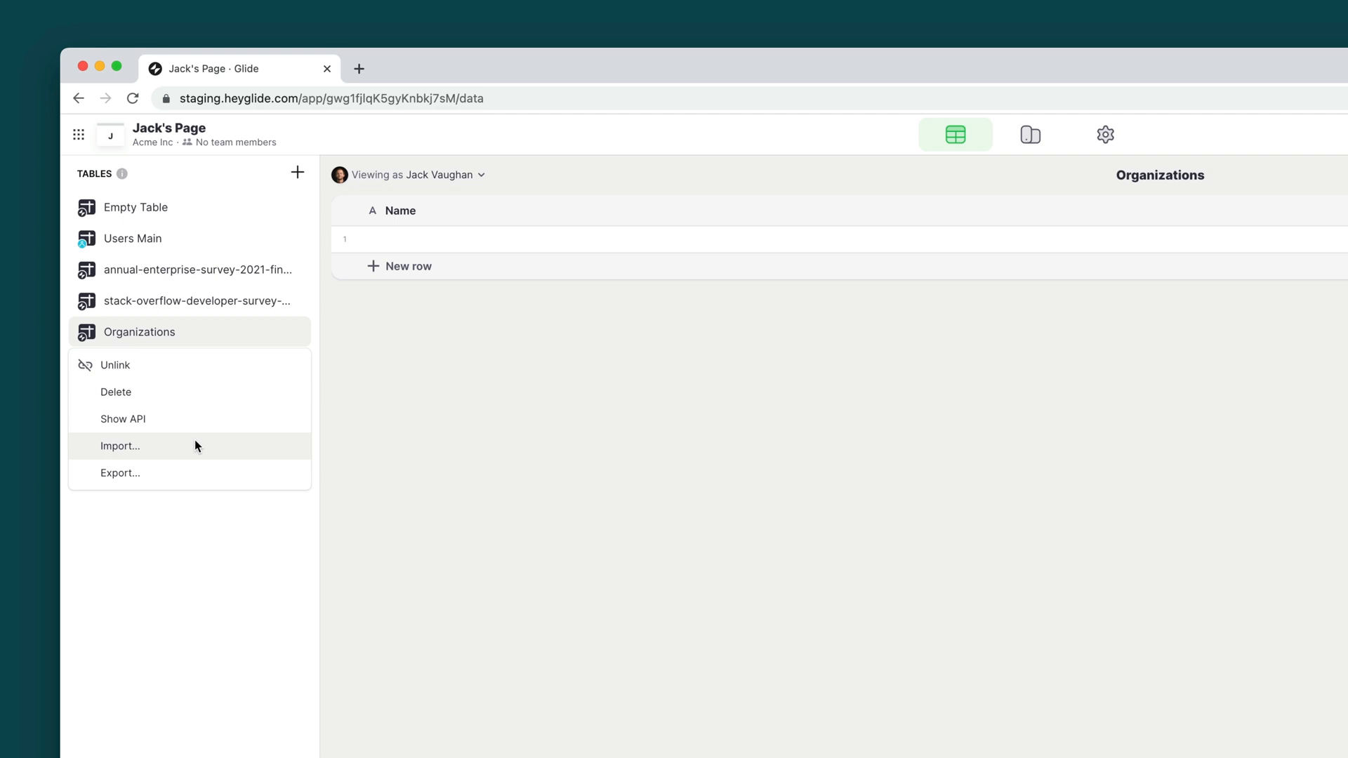
click(120, 445)
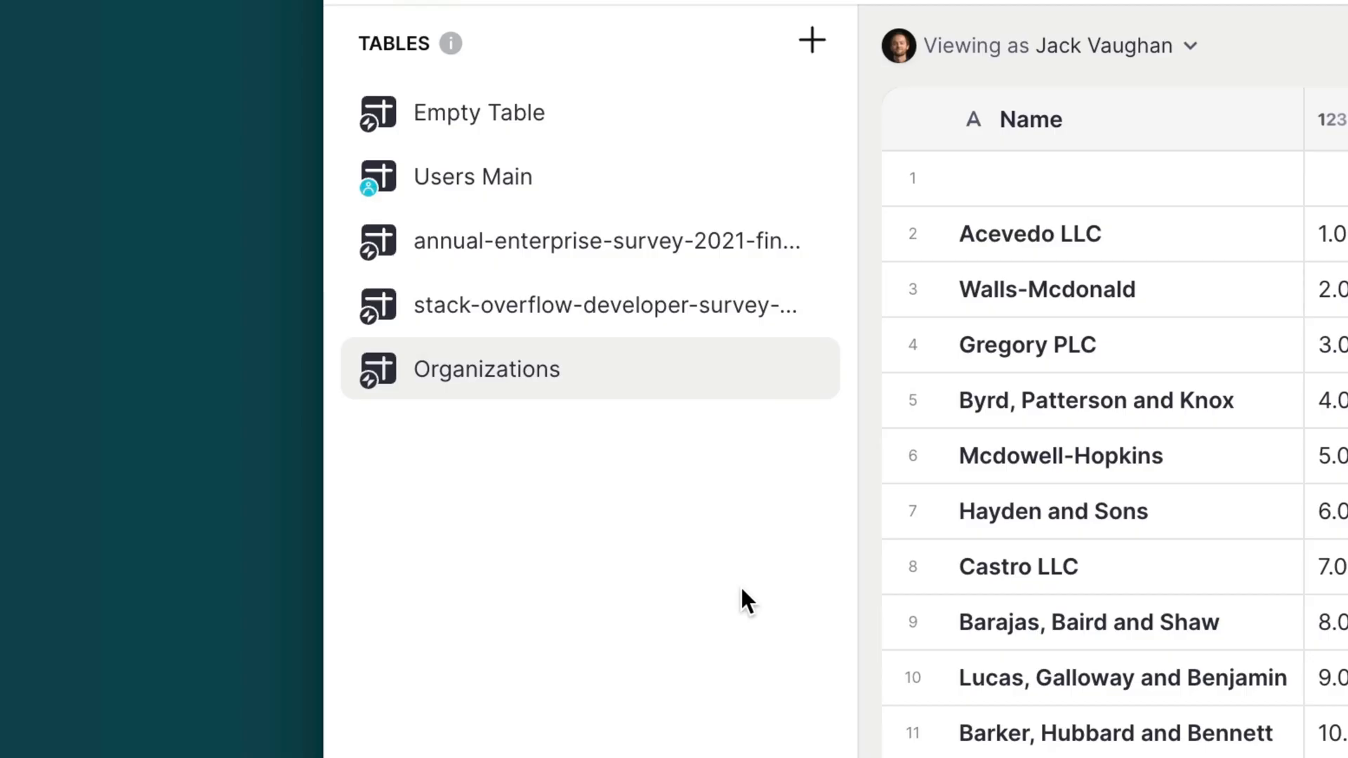
Step: Export Organizations without the Index and Country columns and acknowledge the emailed-link notice
right_click(486, 369)
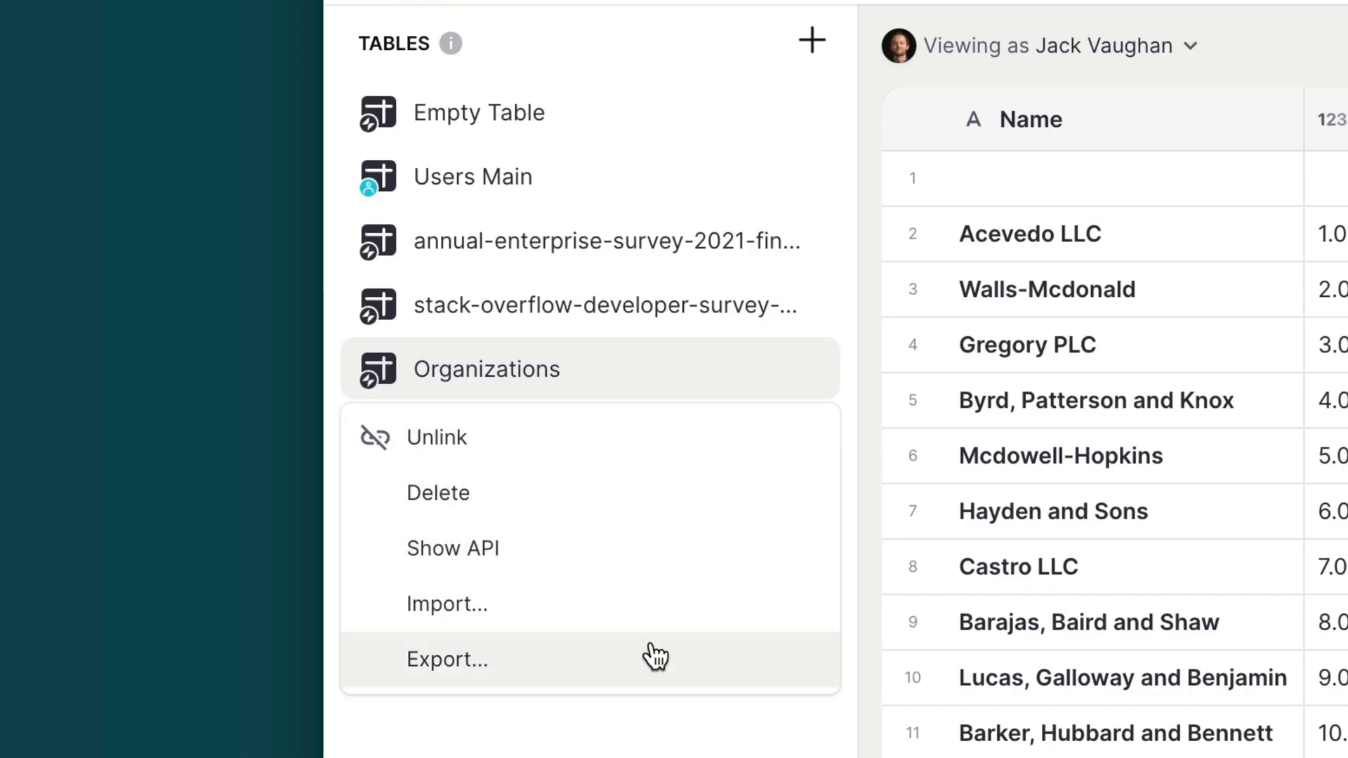
click(446, 660)
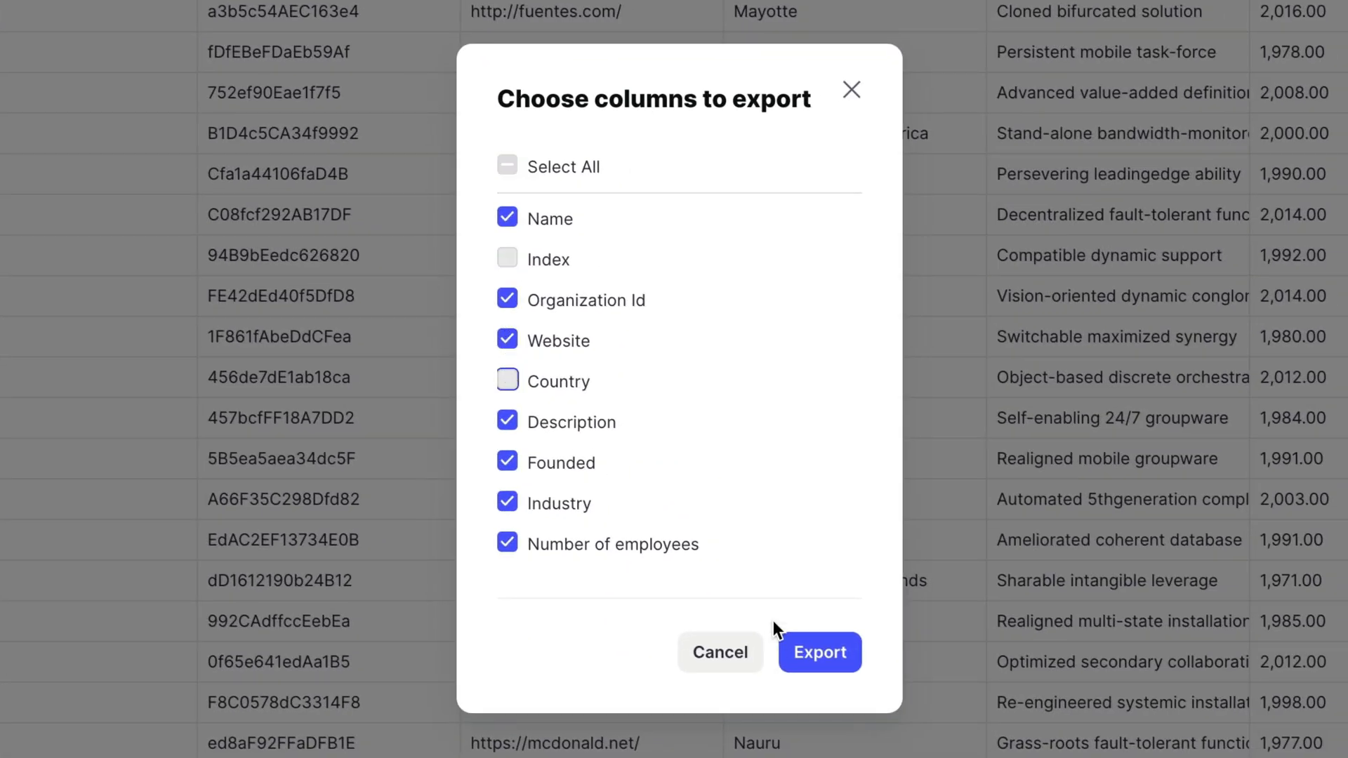
click(818, 652)
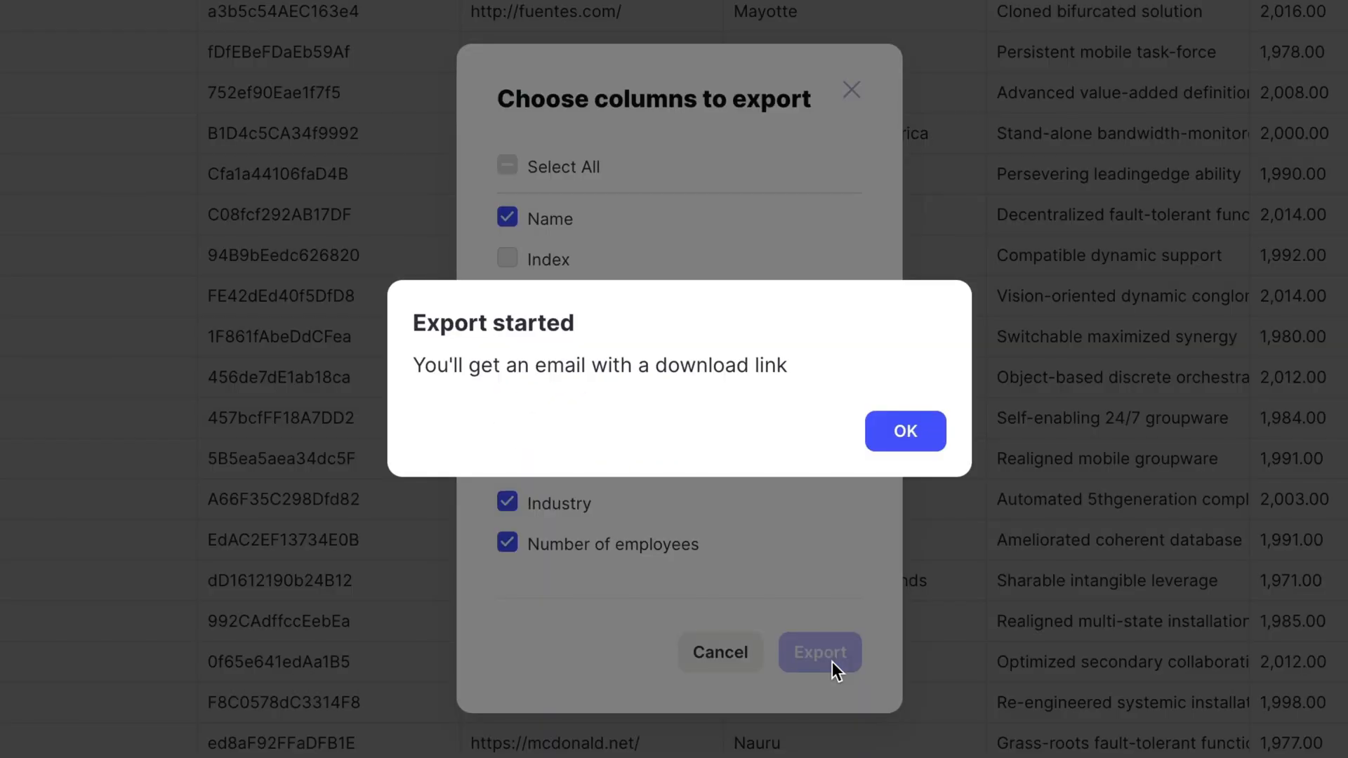
click(904, 431)
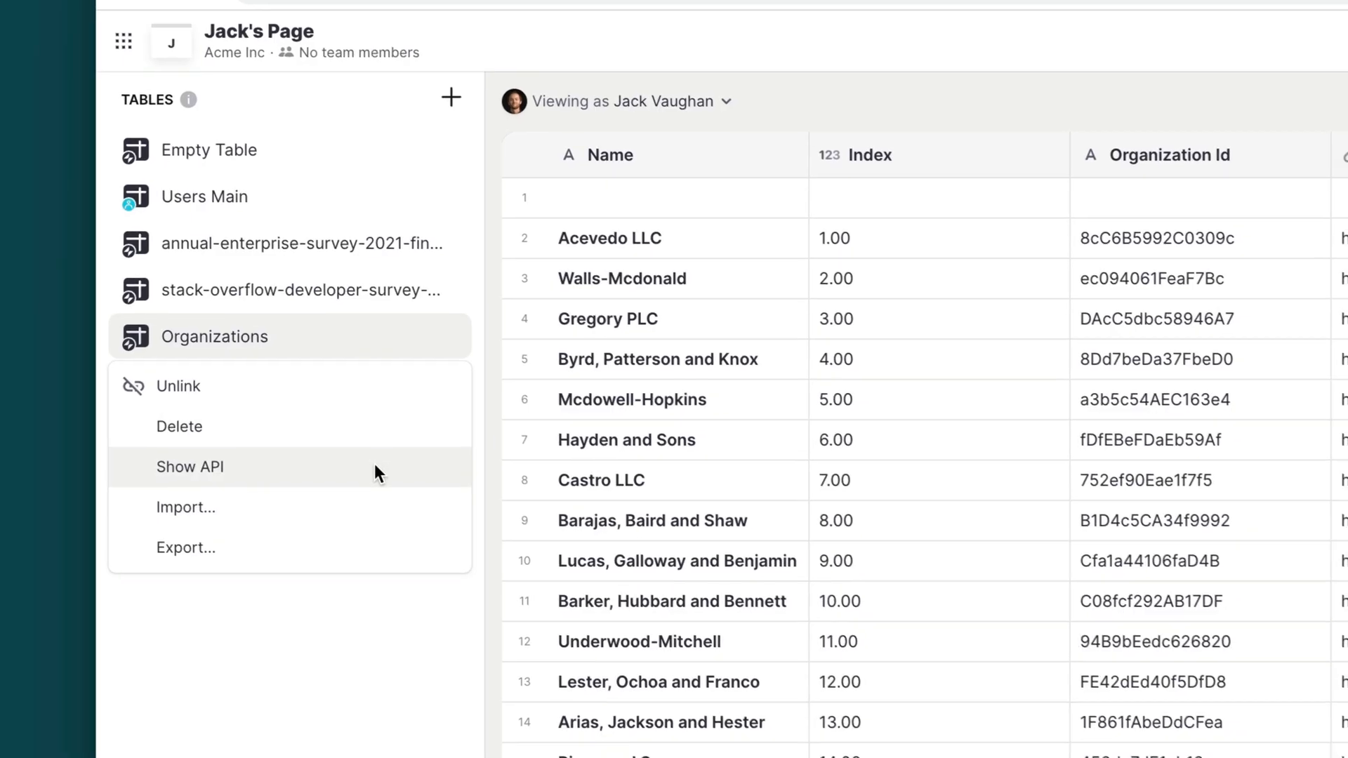
Step: Show the Organizations API instructions for adding rows, setting columns and deleting rows
click(189, 466)
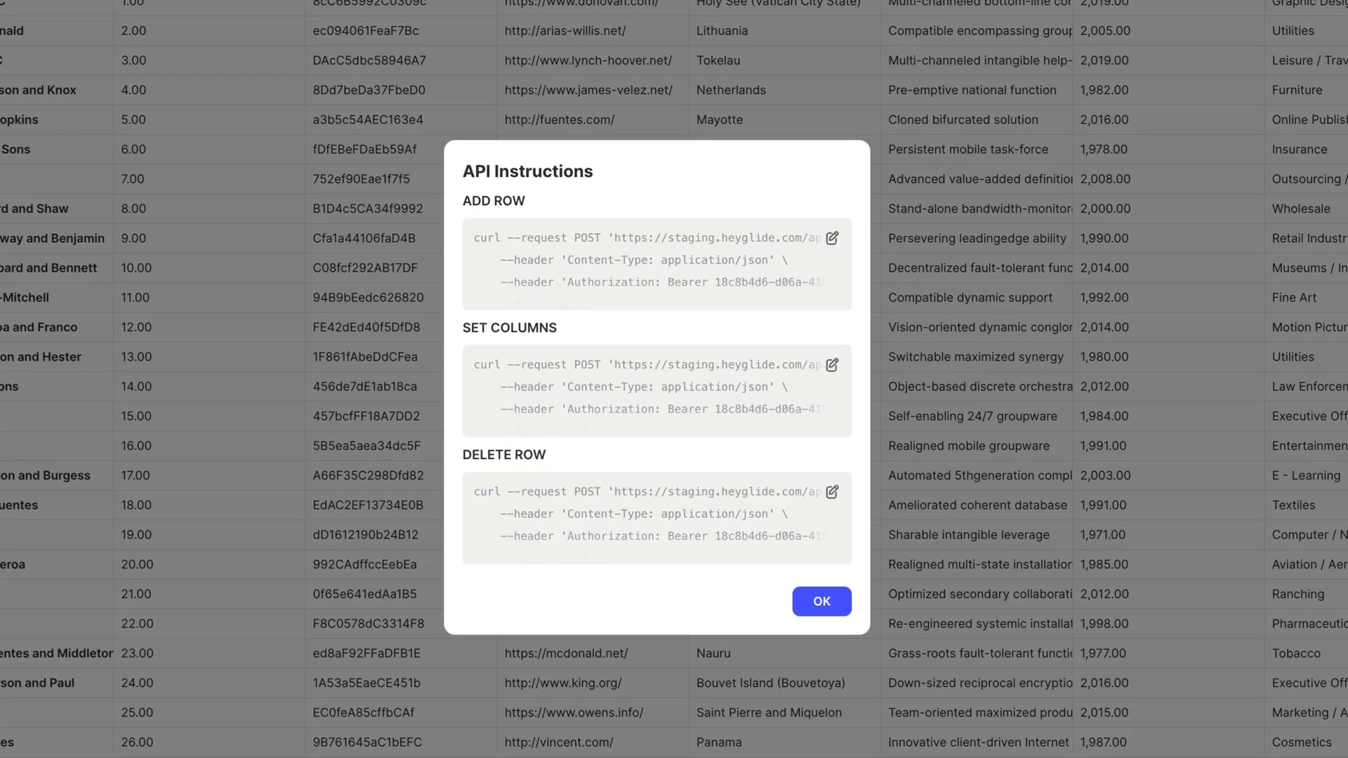